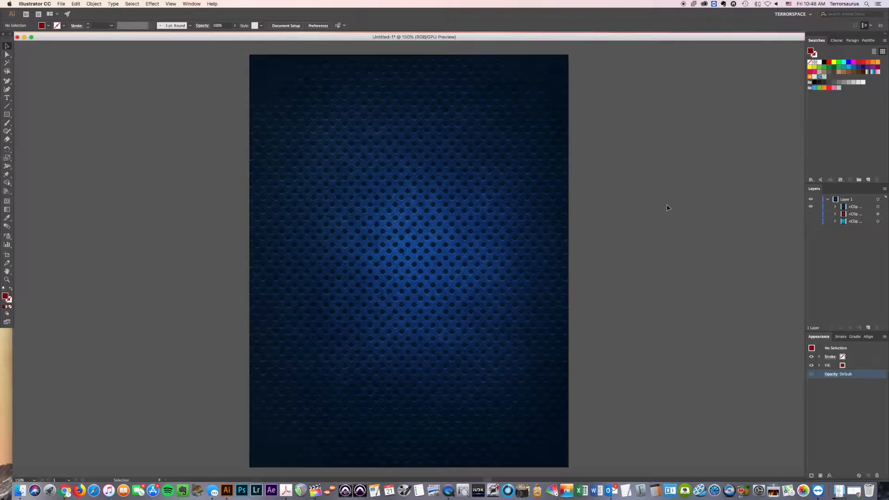
{"action": "mouse_move", "coordinate": [653, 195]}
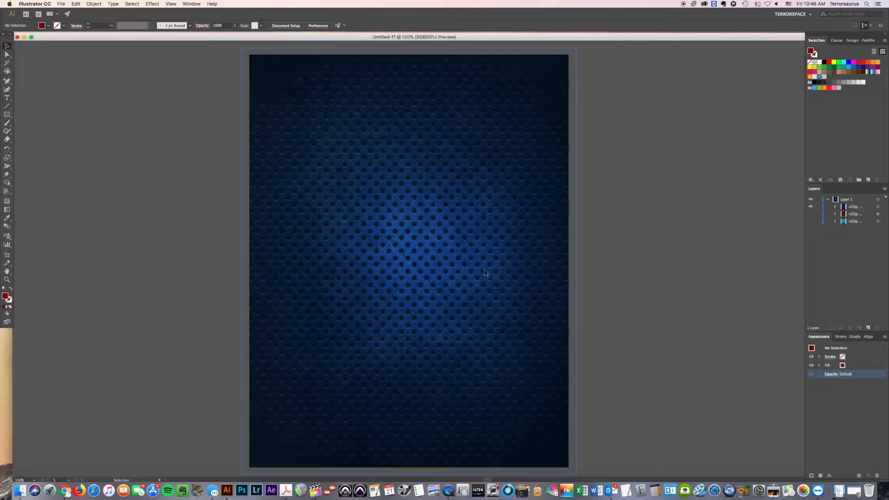
{"action": "mouse_move", "coordinate": [440, 272]}
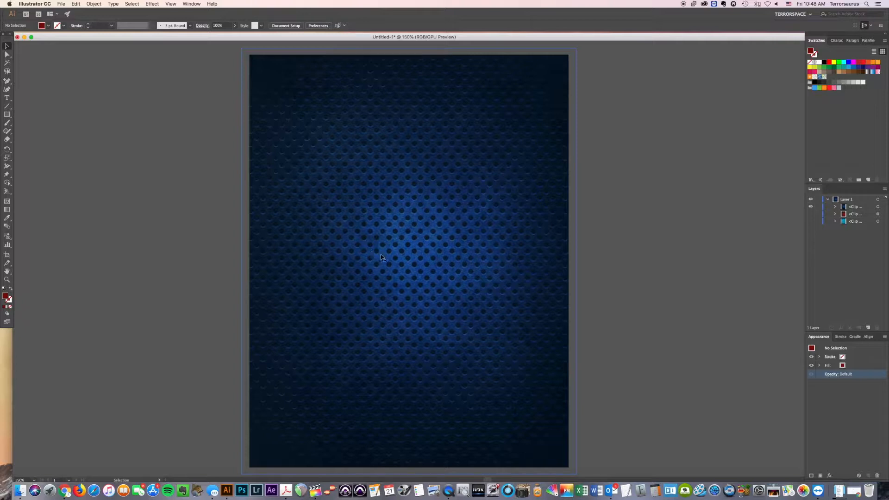
{"action": "mouse_move", "coordinate": [352, 232]}
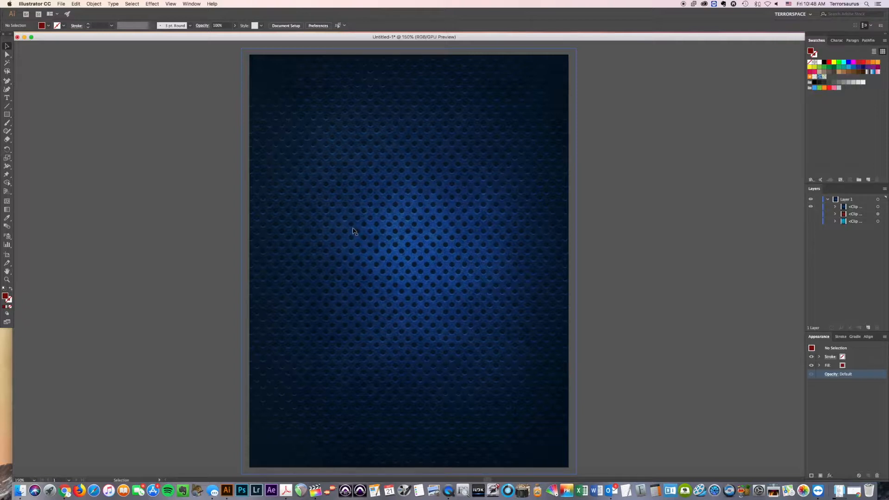
{"action": "mouse_move", "coordinate": [382, 222]}
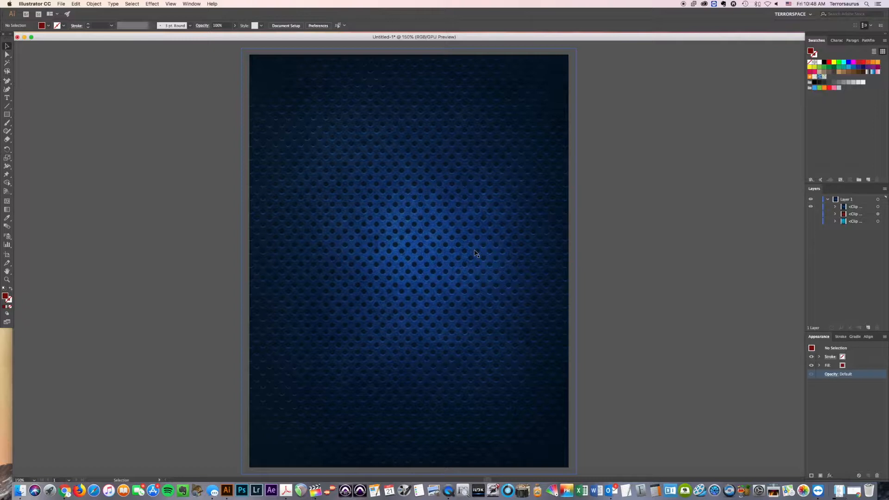
{"action": "mouse_move", "coordinate": [677, 279]}
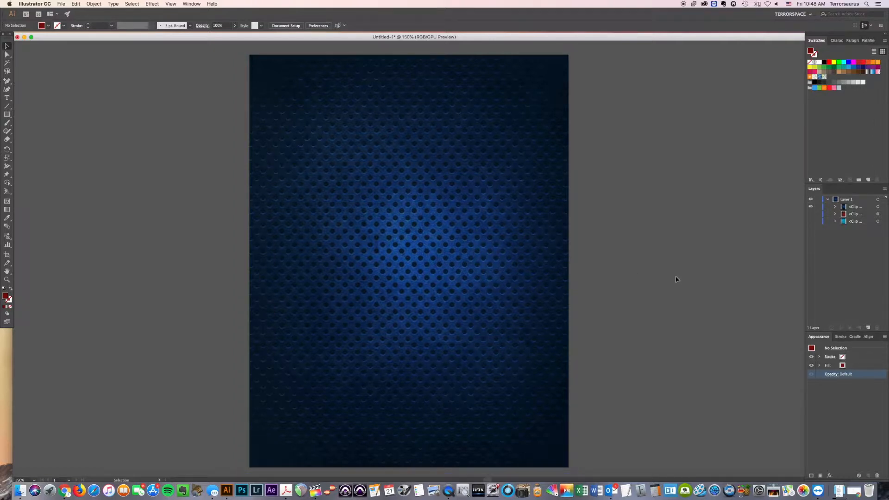
{"action": "mouse_move", "coordinate": [39, 80]}
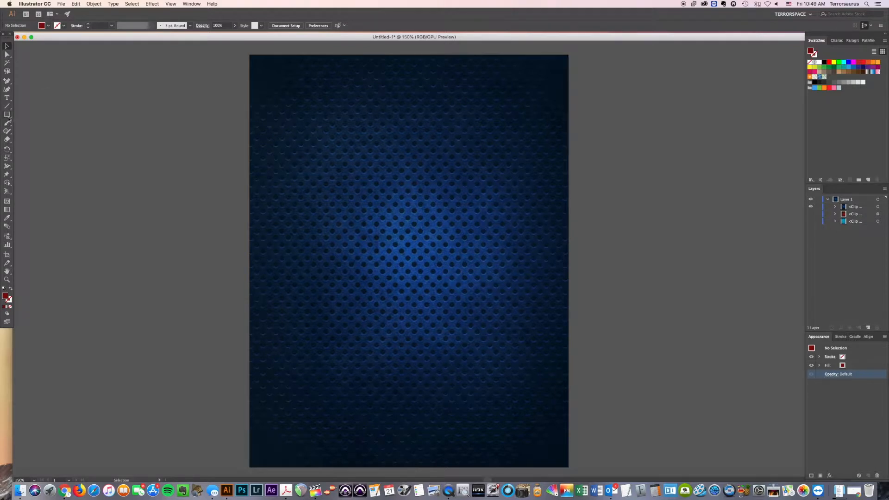
Step: Draw an 8.5 × 11 in red rectangle and align it to the artboard
{"action": "left_click", "coordinate": [7, 115]}
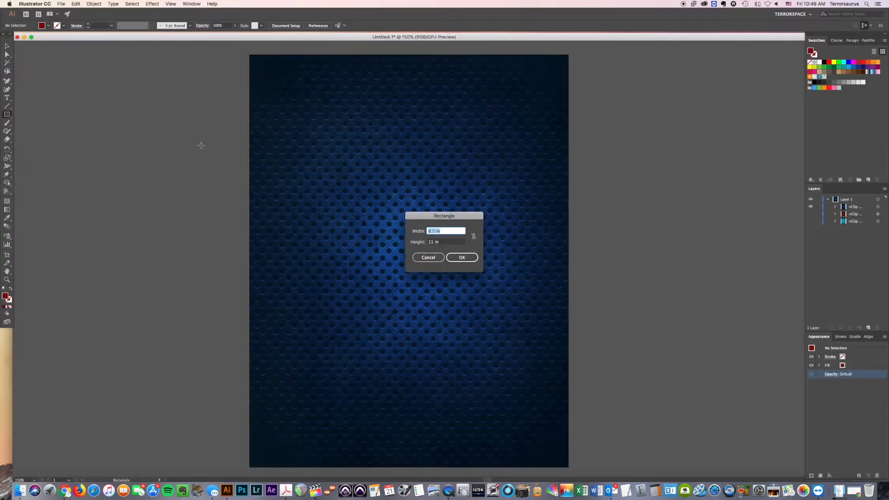
{"action": "left_click", "coordinate": [461, 257]}
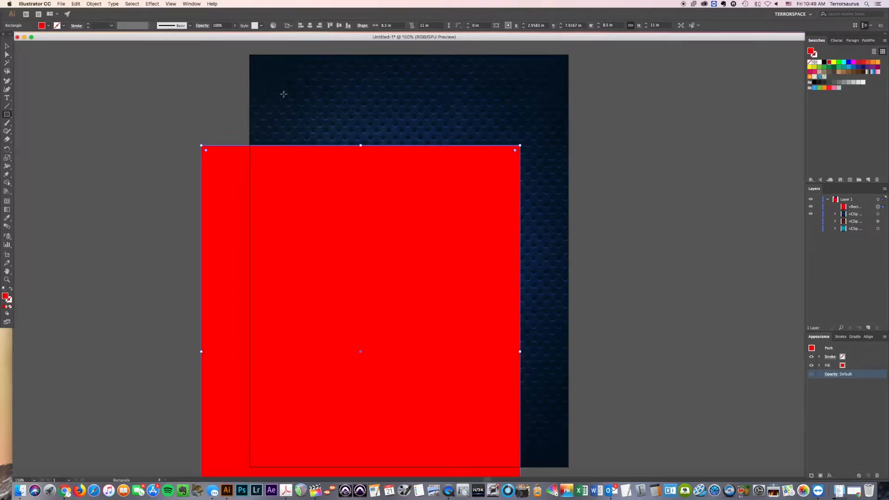
{"action": "left_click", "coordinate": [6, 47]}
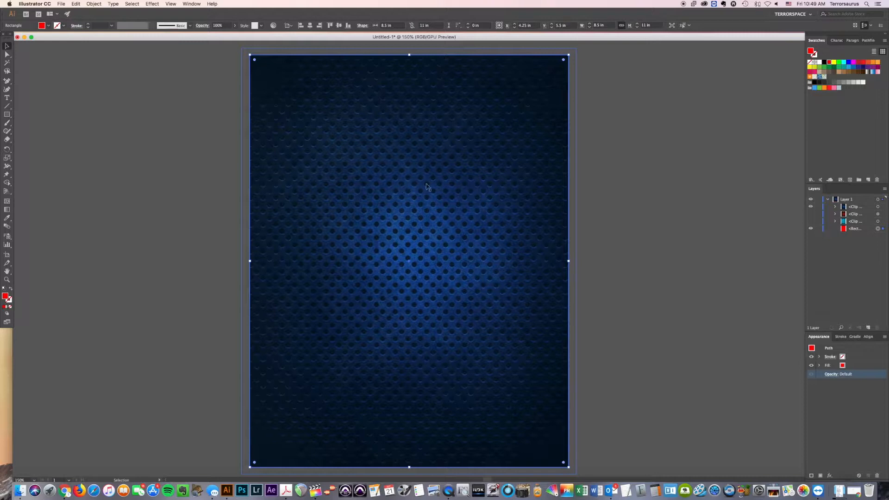
{"action": "mouse_move", "coordinate": [426, 197]}
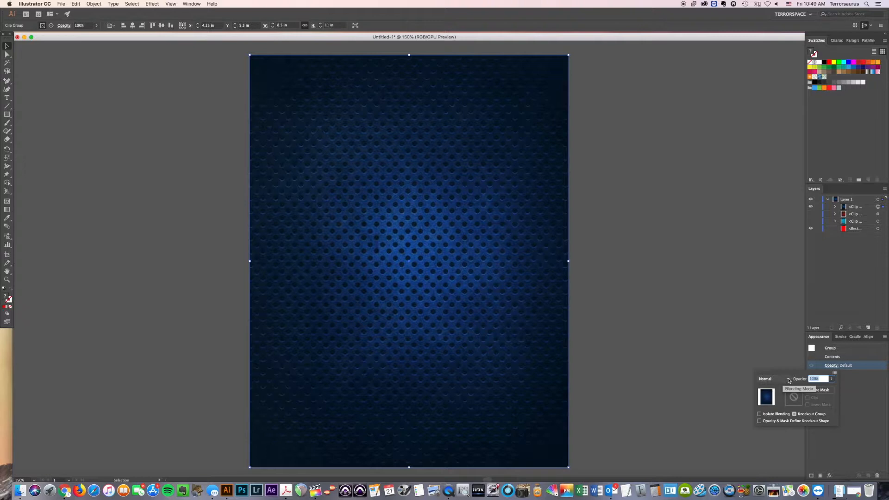
Step: Set the metal texture's blending mode to Luminosity
{"action": "left_click", "coordinate": [788, 379]}
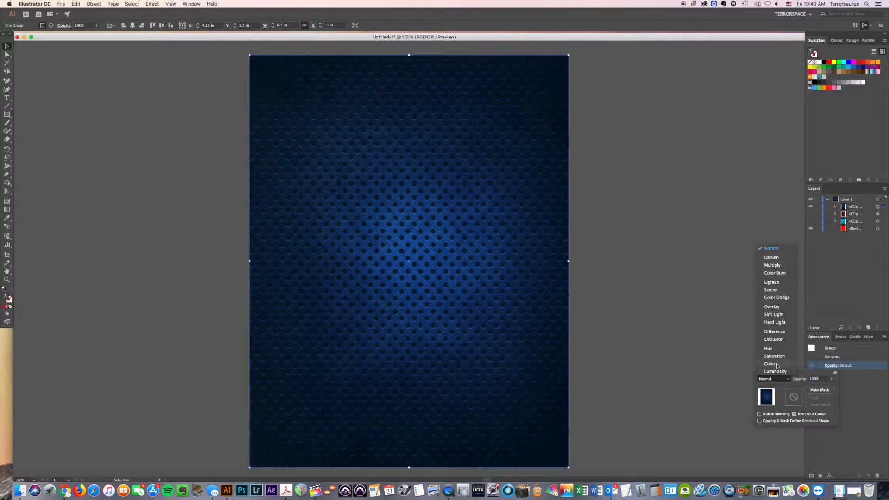
{"action": "left_click", "coordinate": [774, 371]}
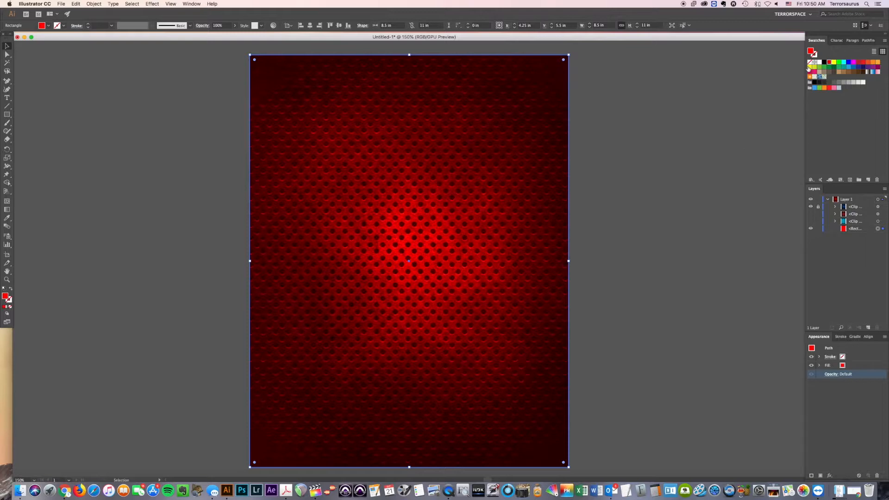
Step: Change the rectangle's fill to a deep dark red in the Color Picker
{"action": "left_click", "coordinate": [819, 62]}
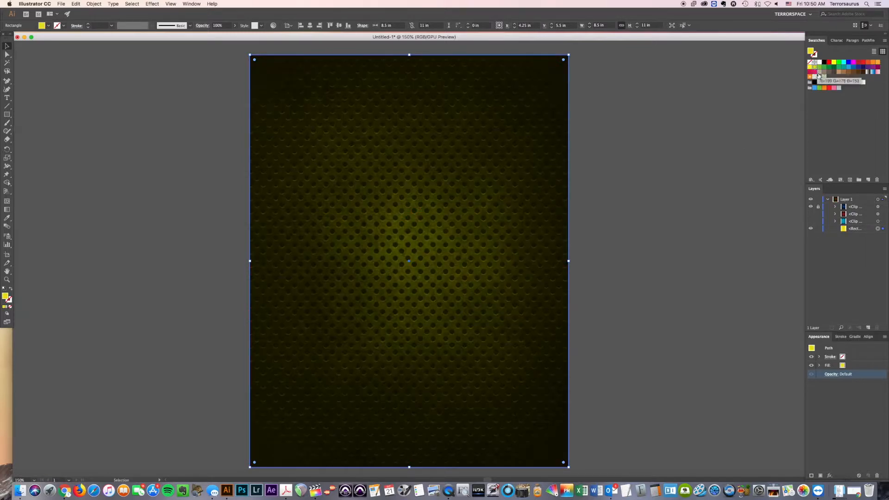
{"action": "left_click", "coordinate": [841, 66]}
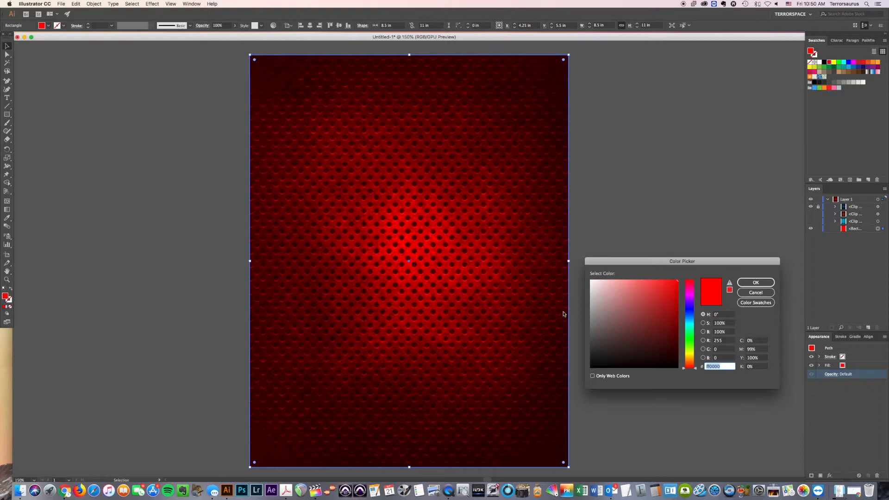
{"action": "left_click", "coordinate": [678, 312]}
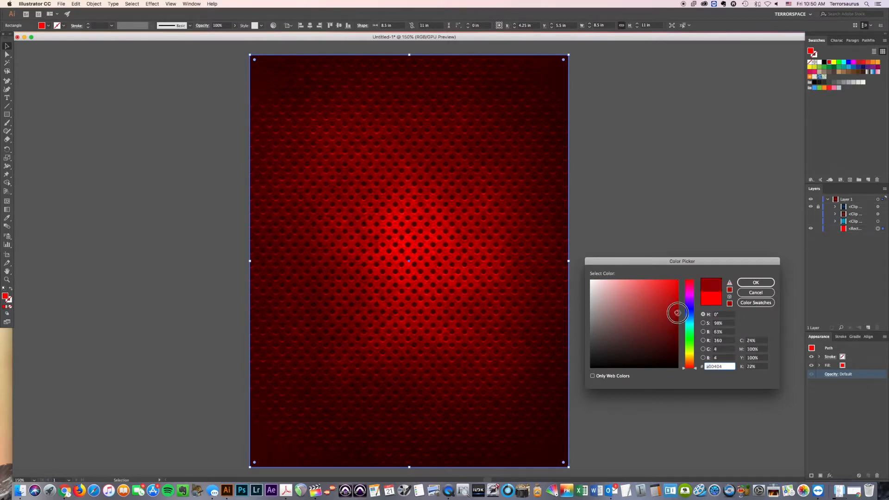
{"action": "left_click", "coordinate": [755, 282]}
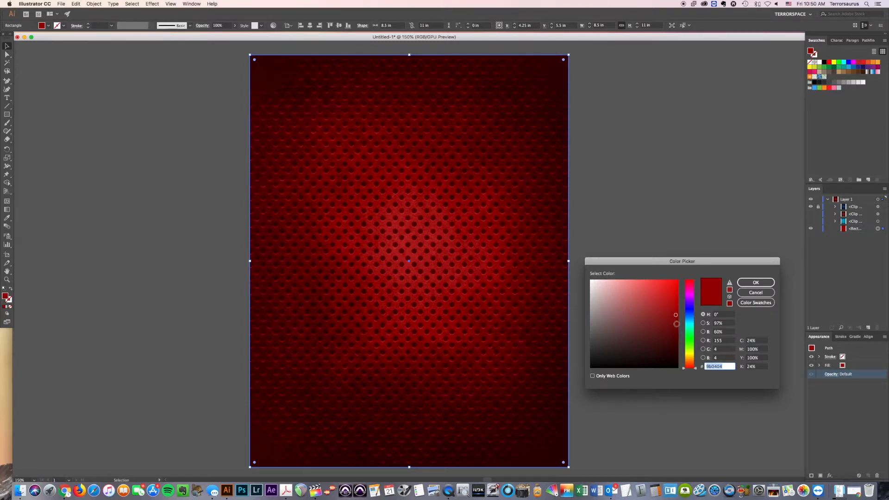
{"action": "left_click", "coordinate": [755, 282]}
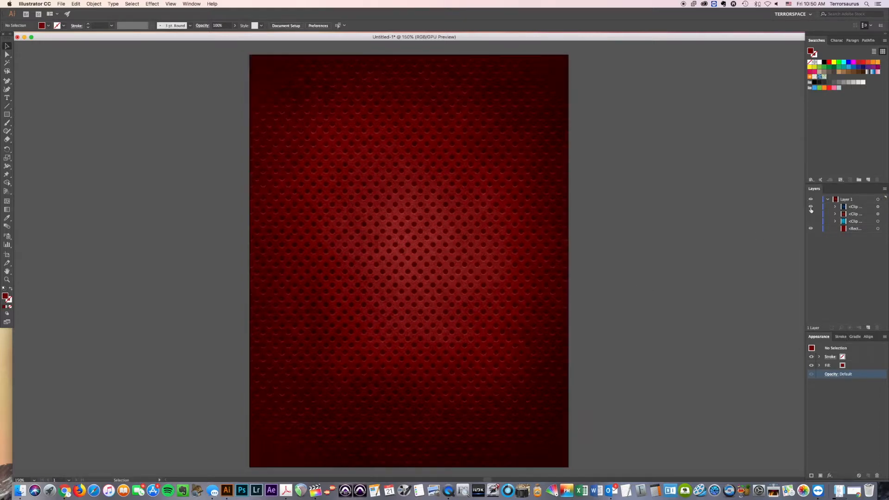
Step: Hide the metal texture group, select the dark red rectangle, and pick a new fill colour
{"action": "left_click", "coordinate": [810, 206]}
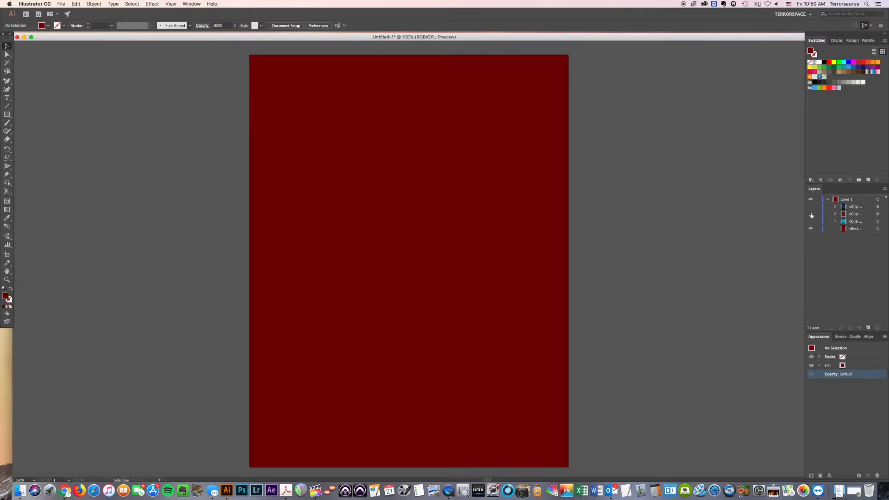
{"action": "left_click", "coordinate": [810, 214]}
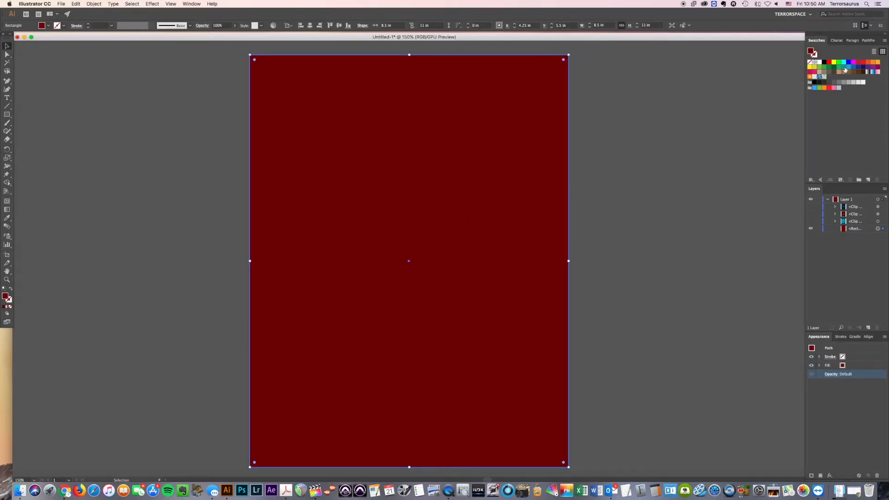
{"action": "left_click", "coordinate": [834, 62]}
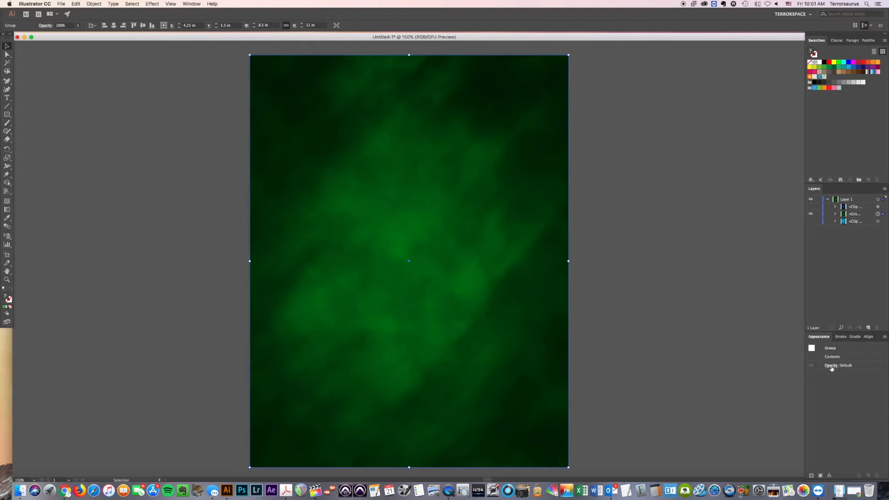
Step: Open the blending mode dropdown for the green fog texture group
{"action": "left_click", "coordinate": [832, 365]}
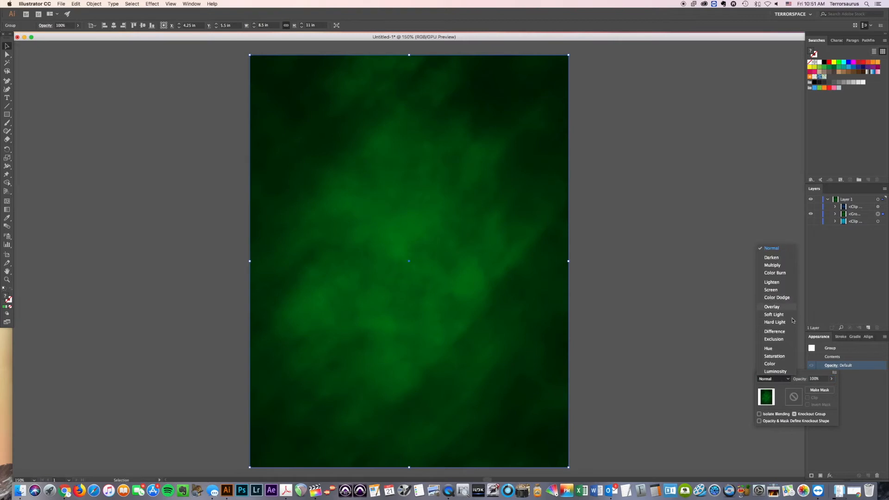
{"action": "mouse_move", "coordinate": [775, 370]}
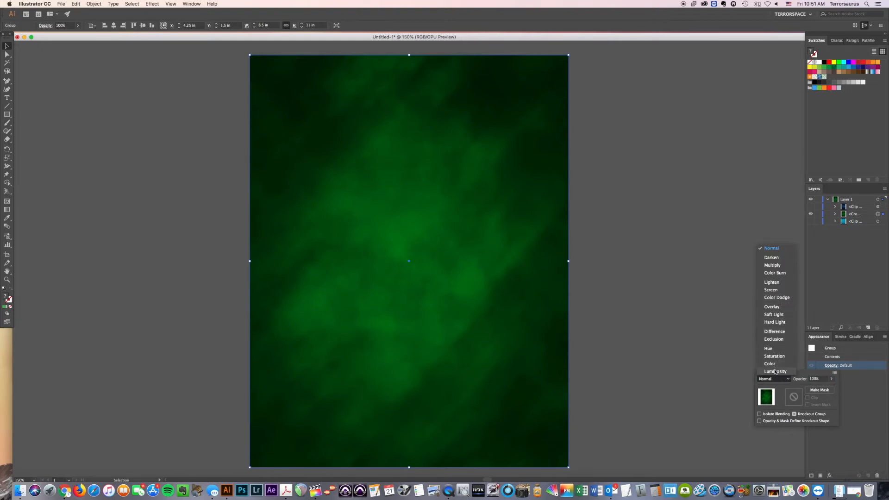
{"action": "mouse_move", "coordinate": [776, 372]}
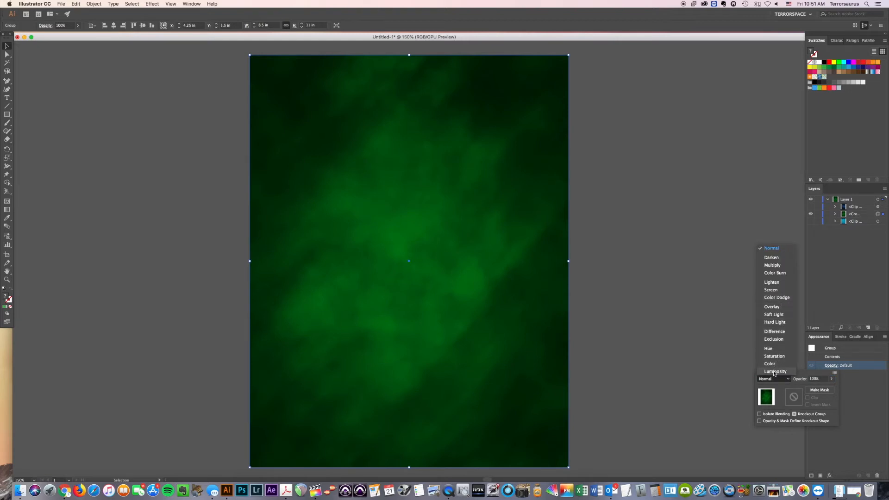